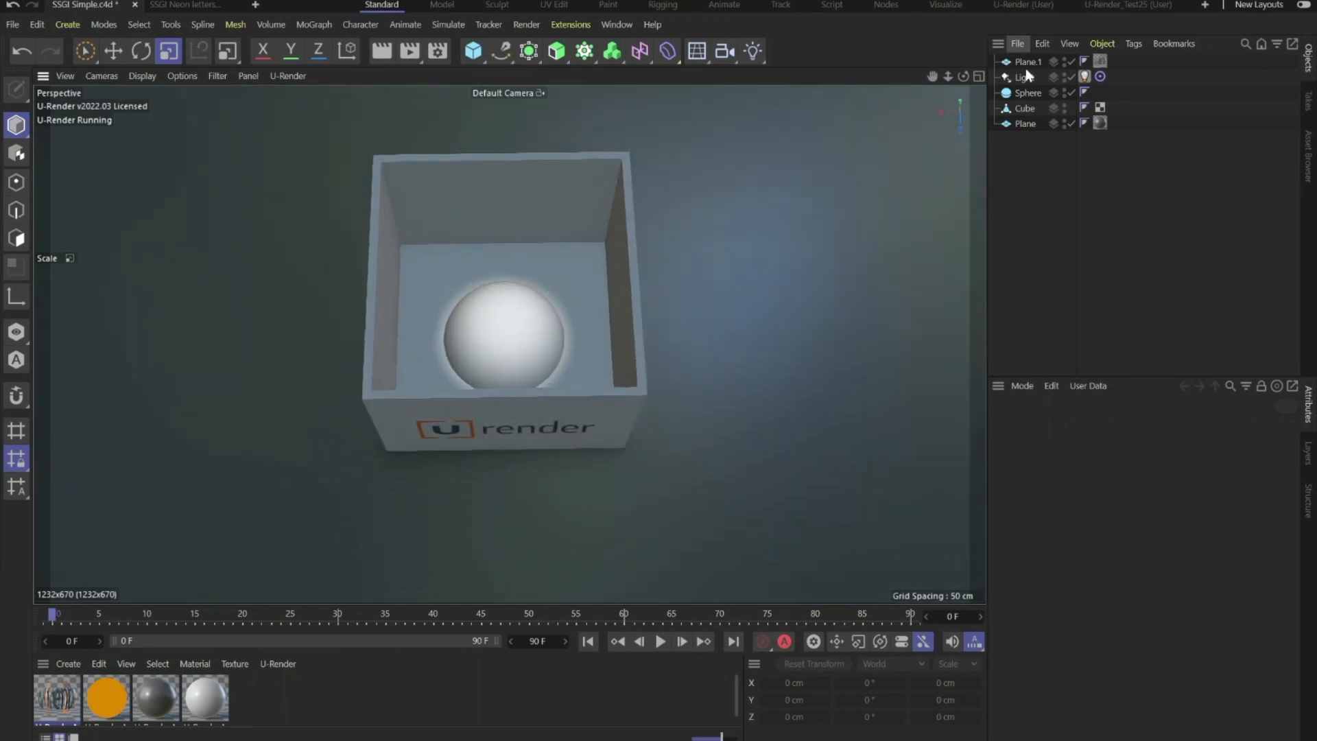
# Step: Select the scene Light and drag it down toward the sphere inside the box
pyautogui.click(1024, 76)
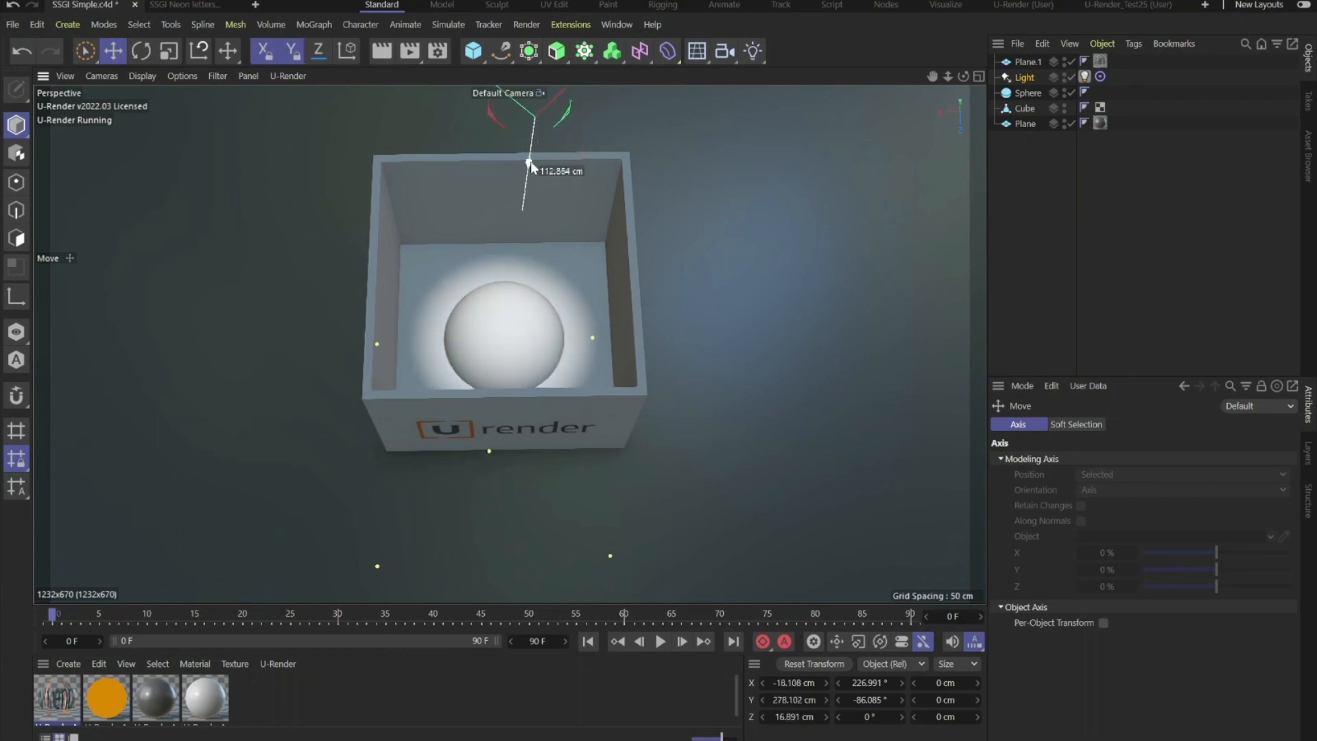
pyautogui.moveTo(529, 166); pyautogui.dragTo(509, 229)
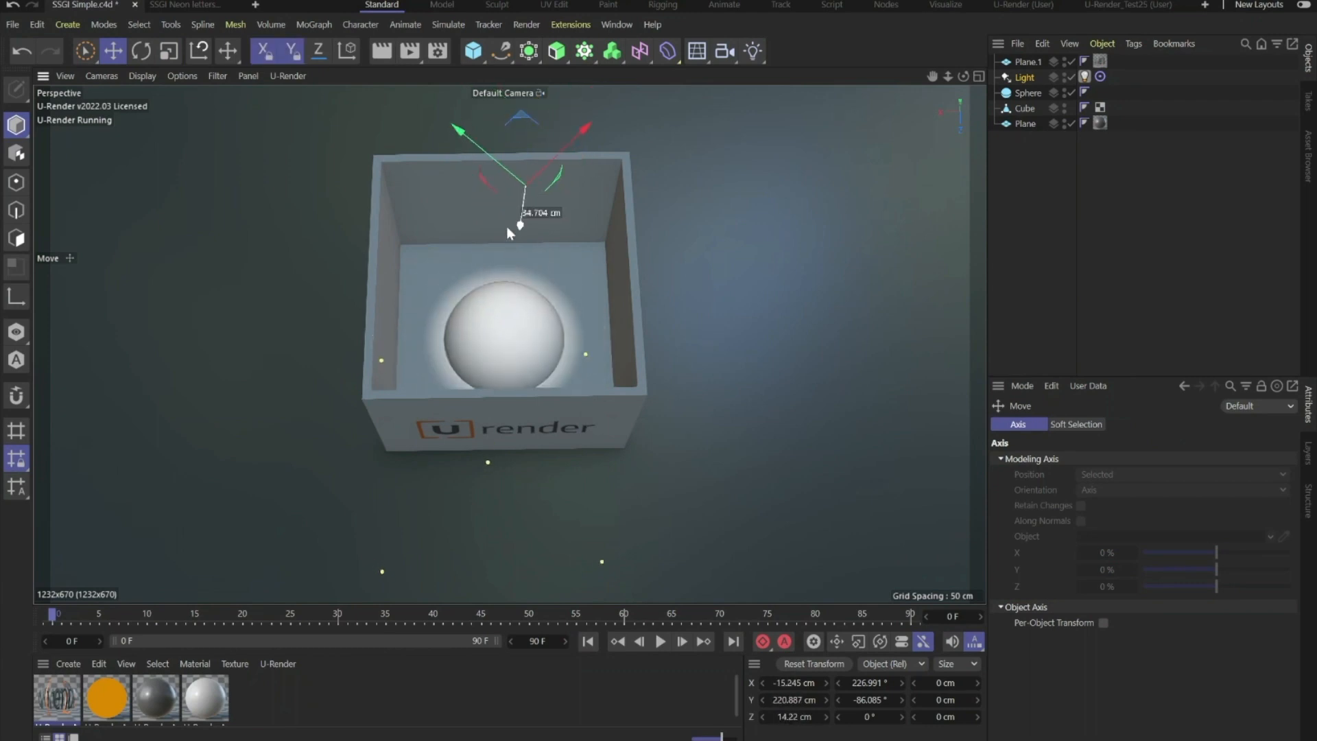
# Step: Uncheck Image Based Lighting in U-Render's Environment render settings
pyautogui.click(437, 52)
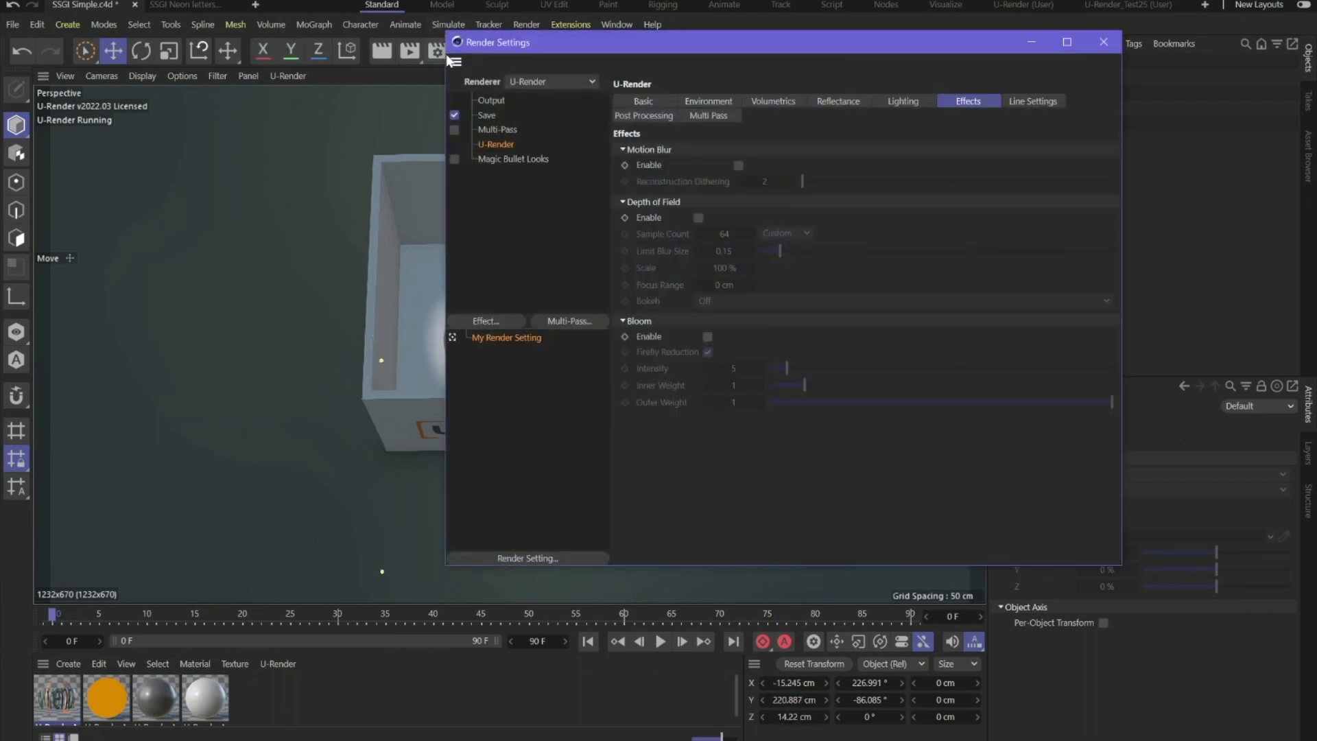
pyautogui.click(708, 101)
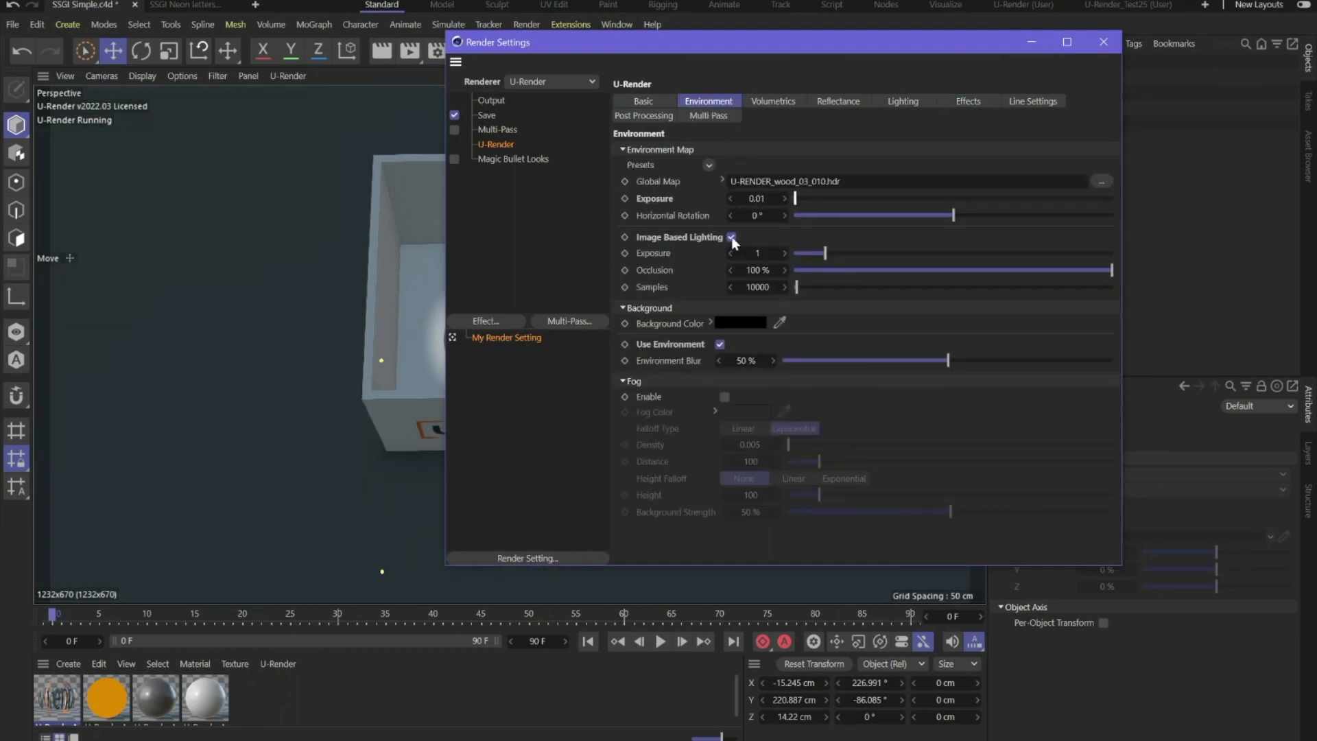
pyautogui.click(1103, 41)
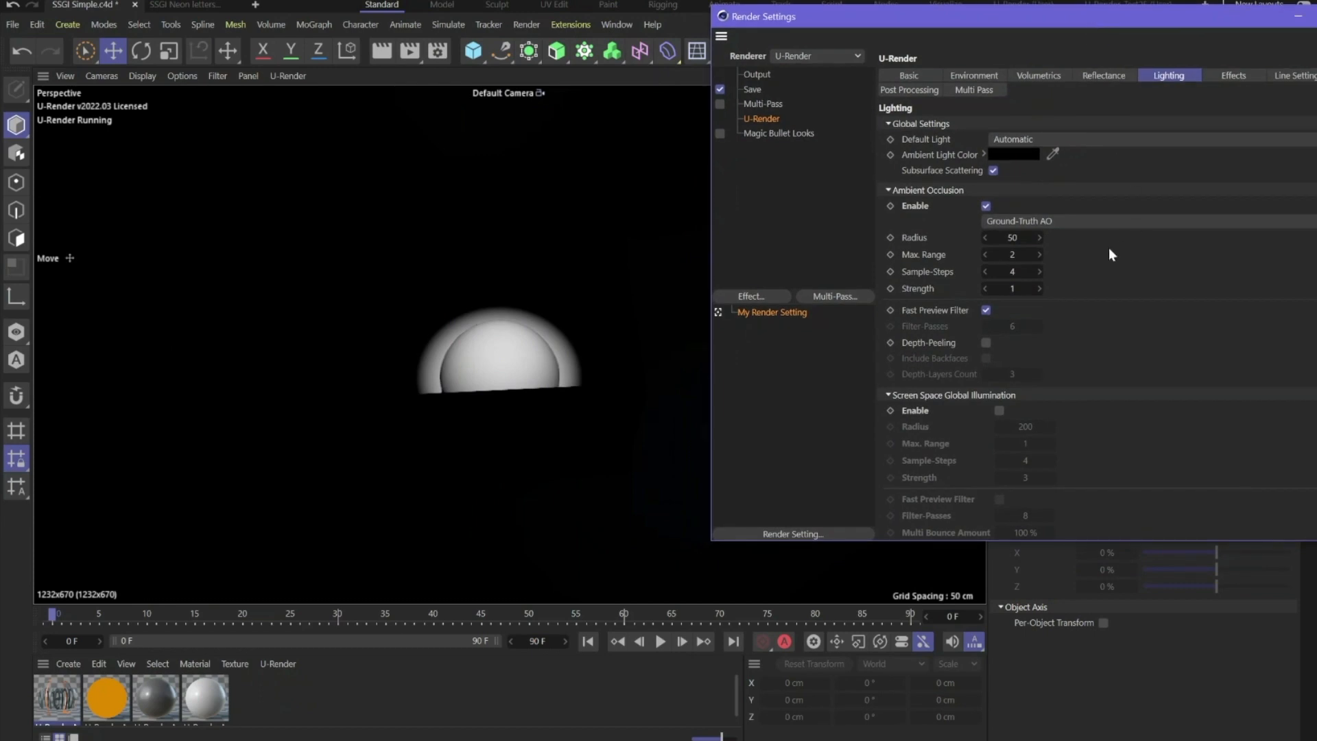
pyautogui.moveTo(1000, 415)
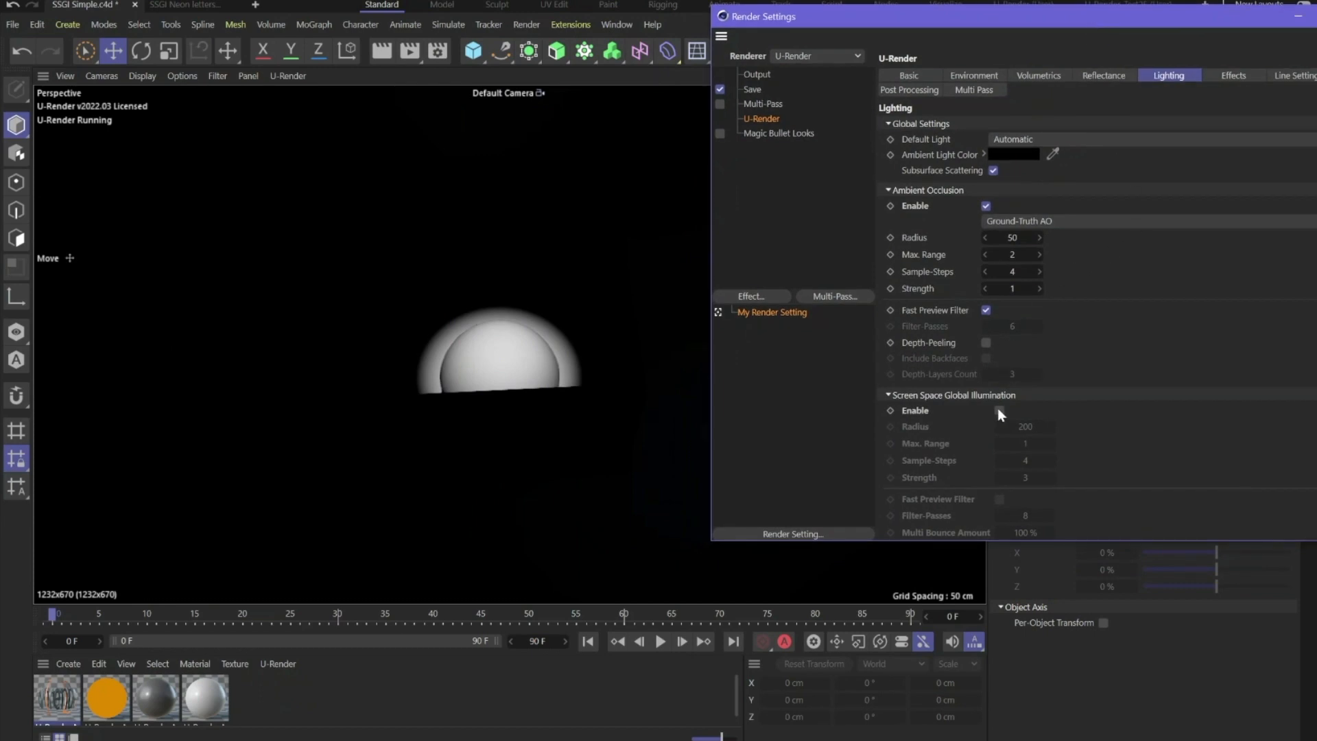
# Step: Enable Screen Space Global Illumination with a Strength of 10
pyautogui.click(999, 410)
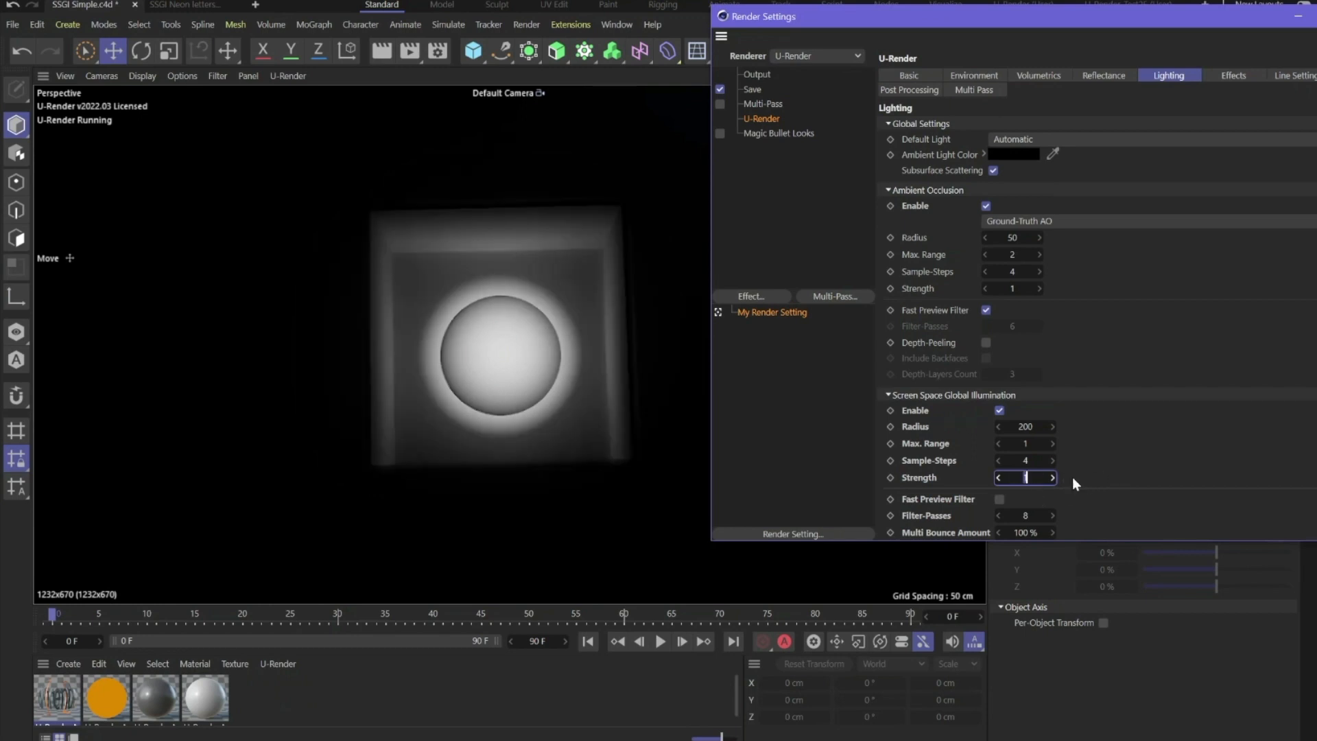
pyautogui.write('10')
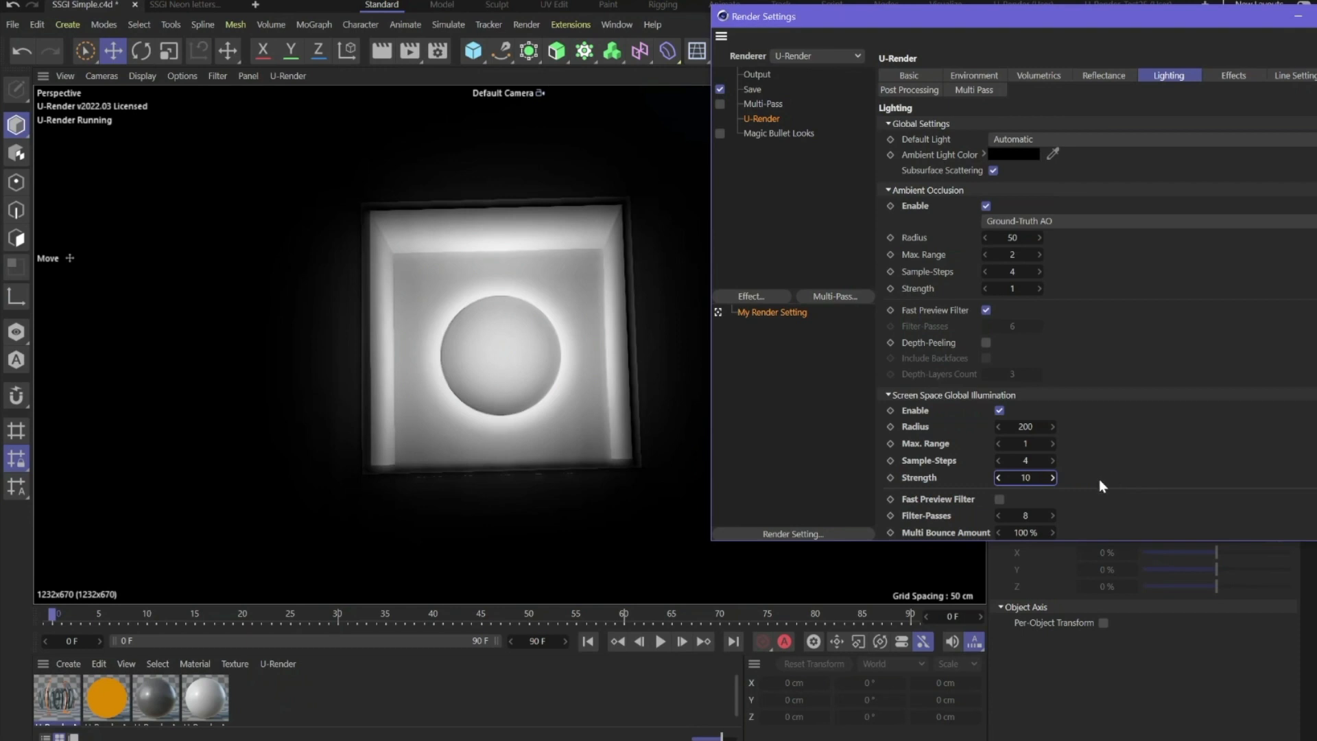
pyautogui.moveTo(951, 504)
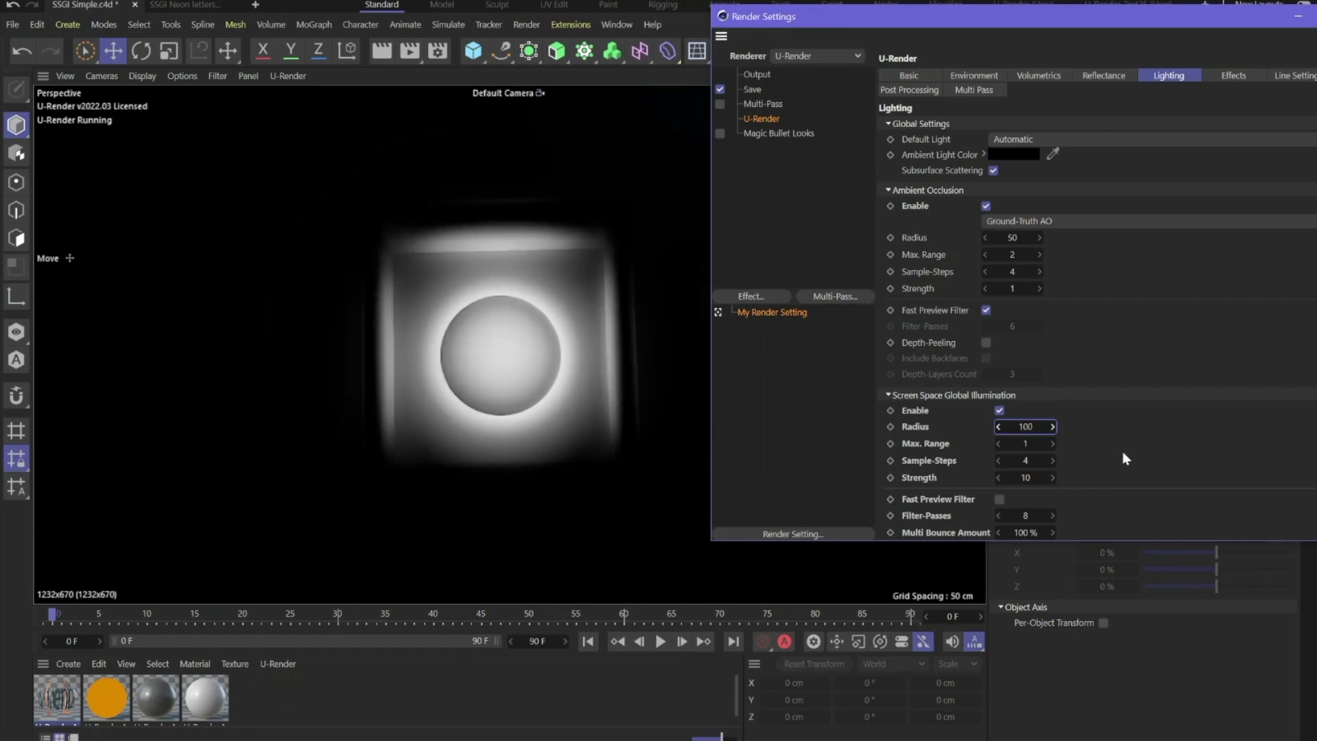
# Step: Set the SSGI Radius to 400 and Sample-Steps to 32
pyautogui.click(998, 426)
pyautogui.write('400')
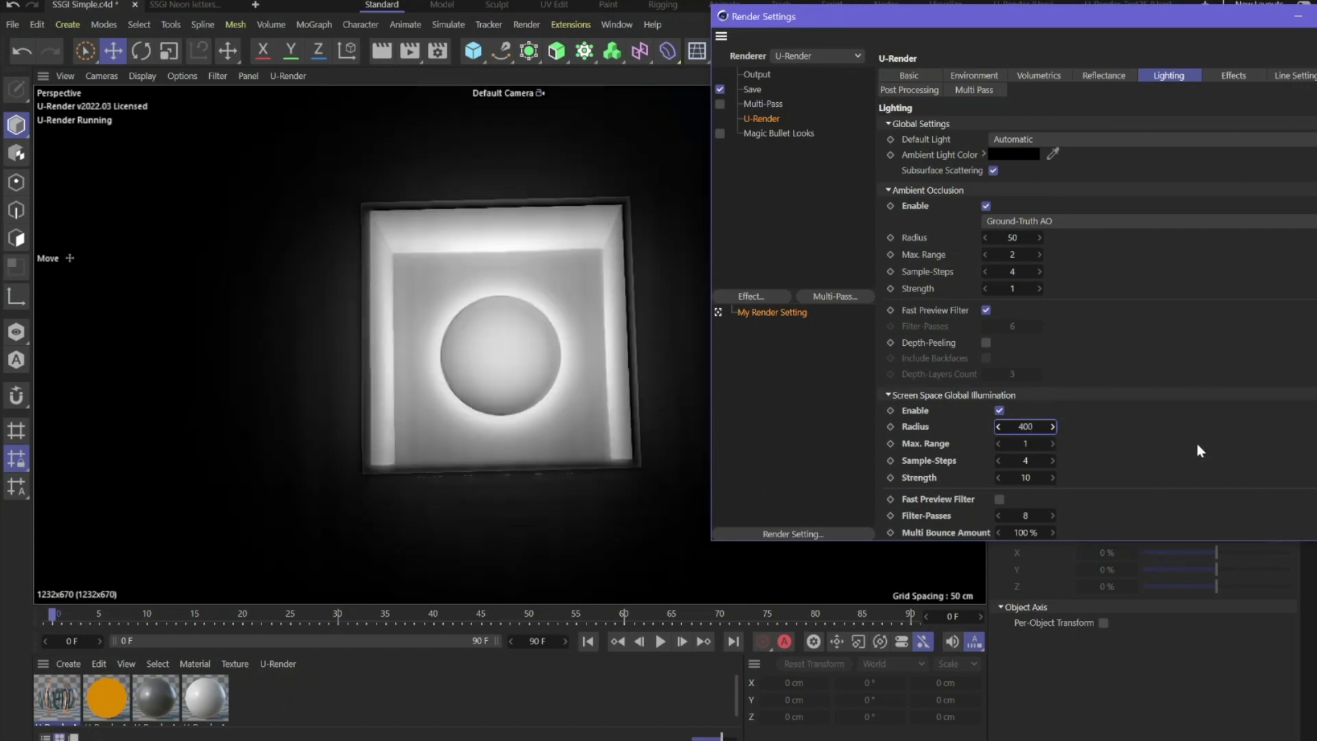
pyautogui.moveTo(598, 310)
pyautogui.write('32')
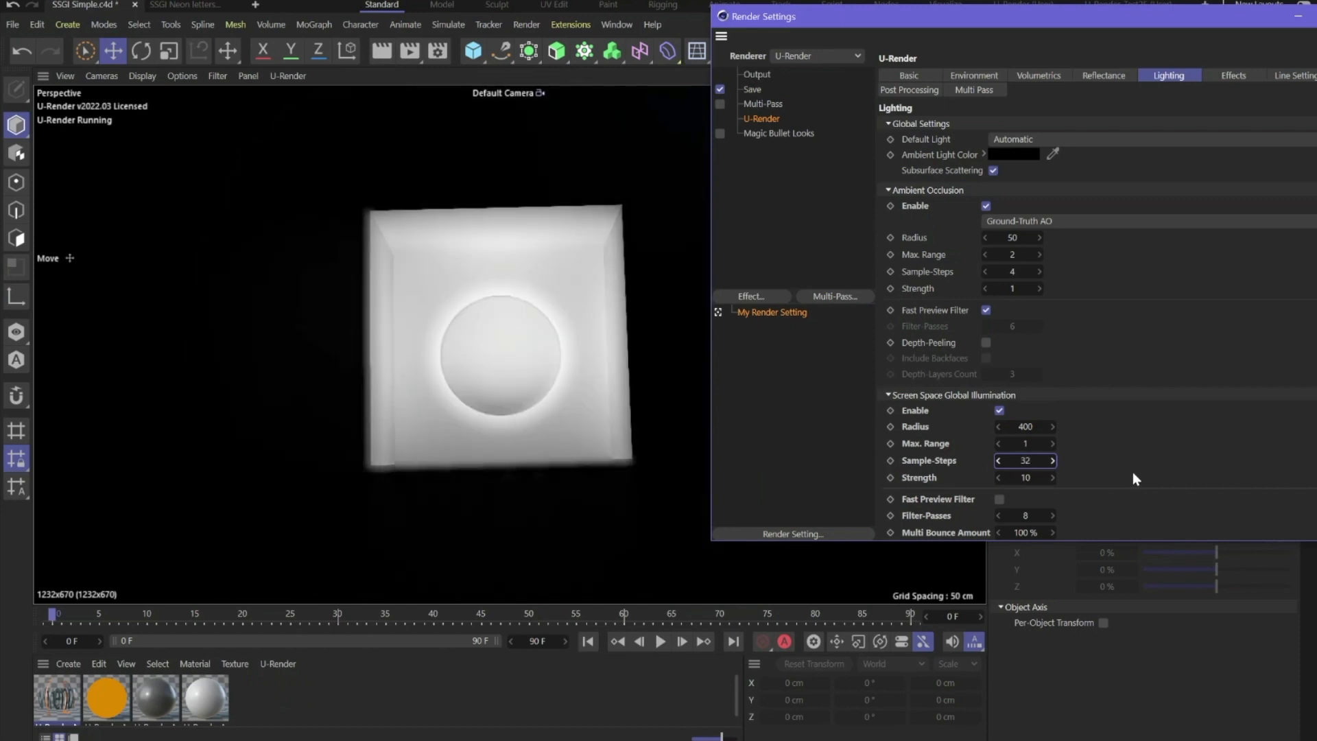
pyautogui.moveTo(1117, 479)
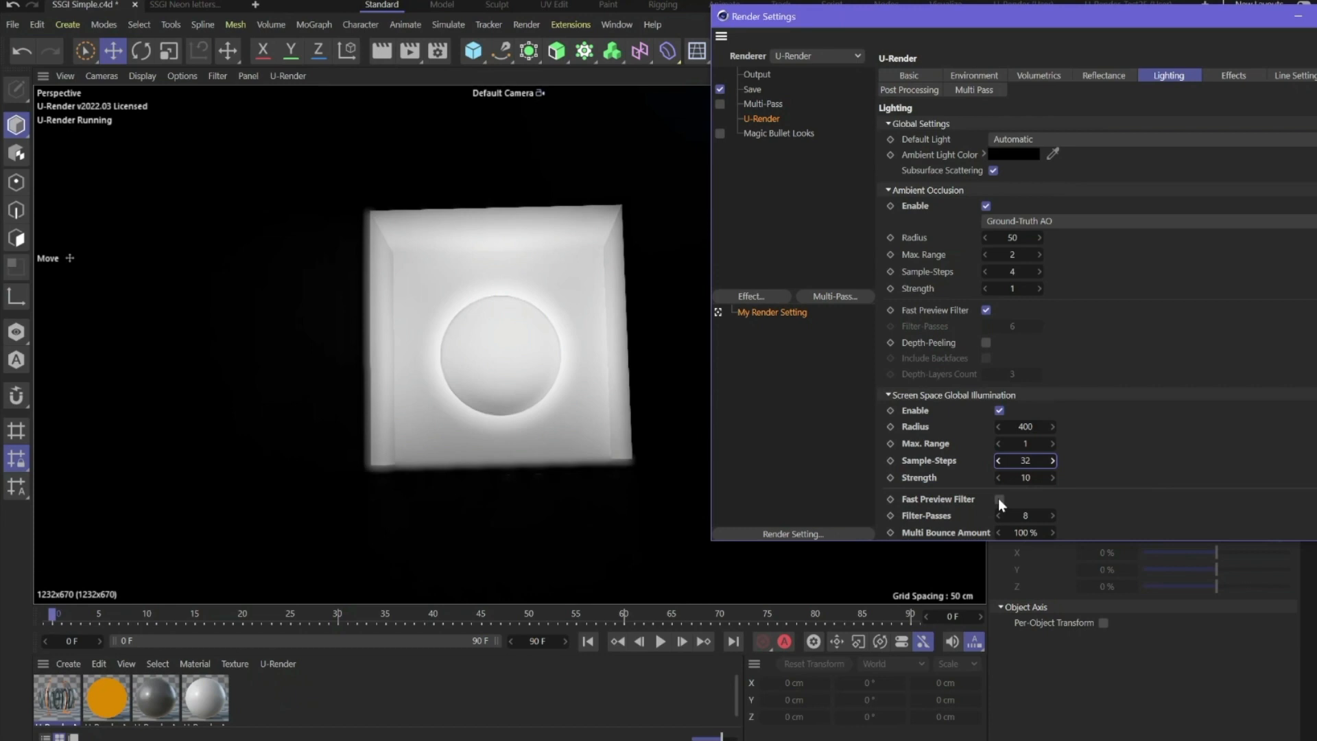
pyautogui.click(998, 498)
pyautogui.write('50')
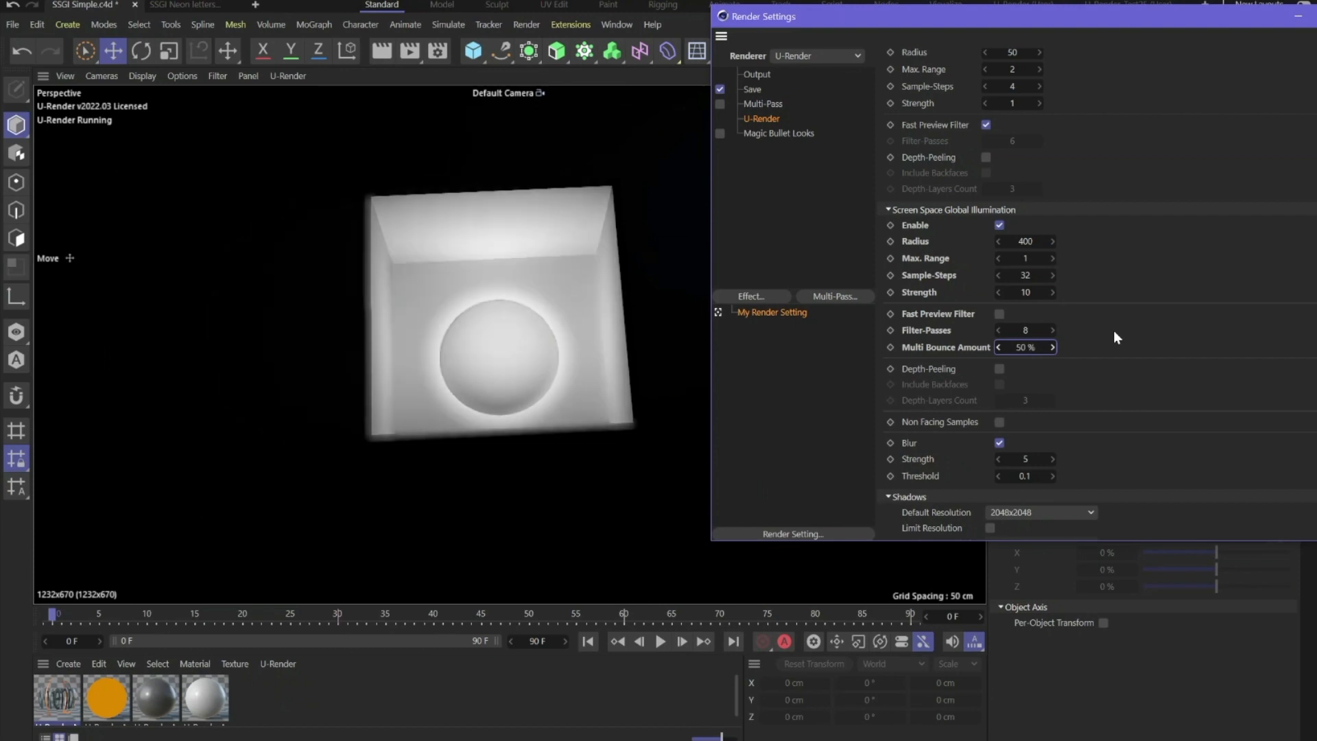
pyautogui.moveTo(1250, 109)
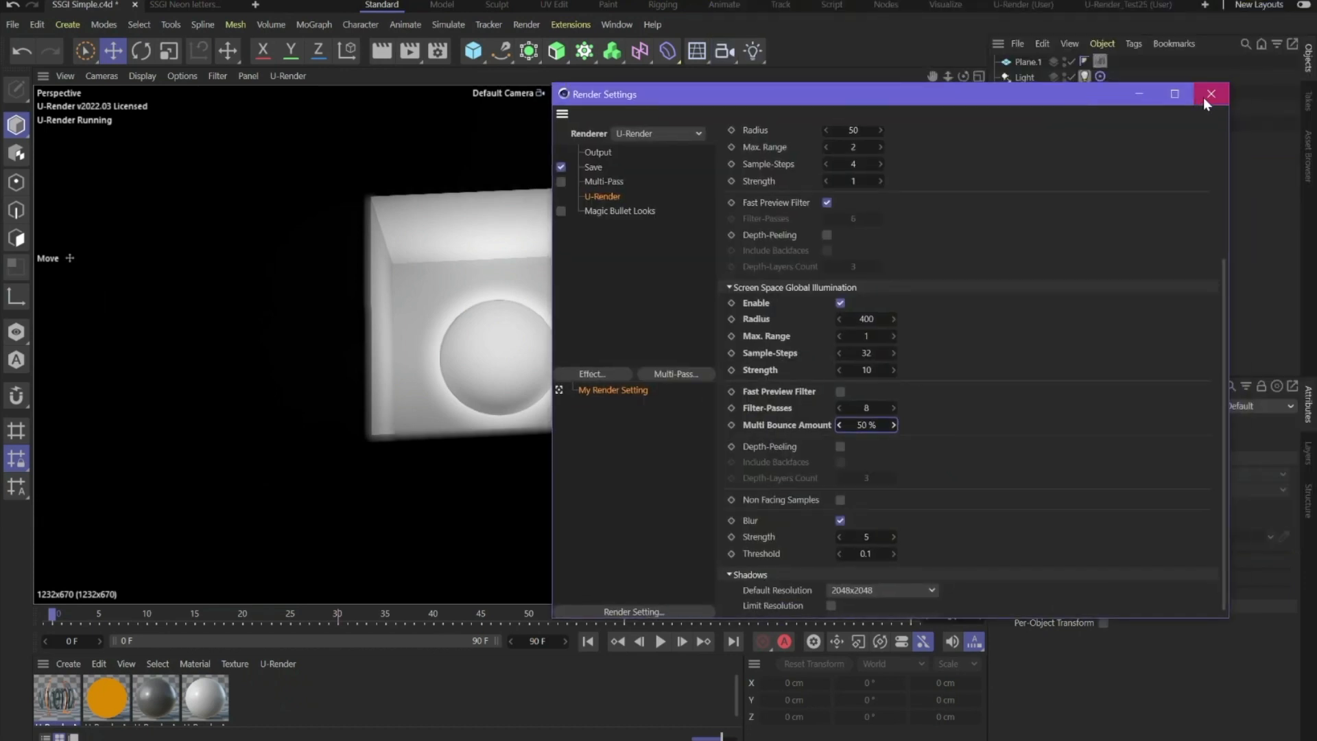
# Step: Close Render Settings, select the light, and toggle screen-space GI Enable on
pyautogui.click(1210, 94)
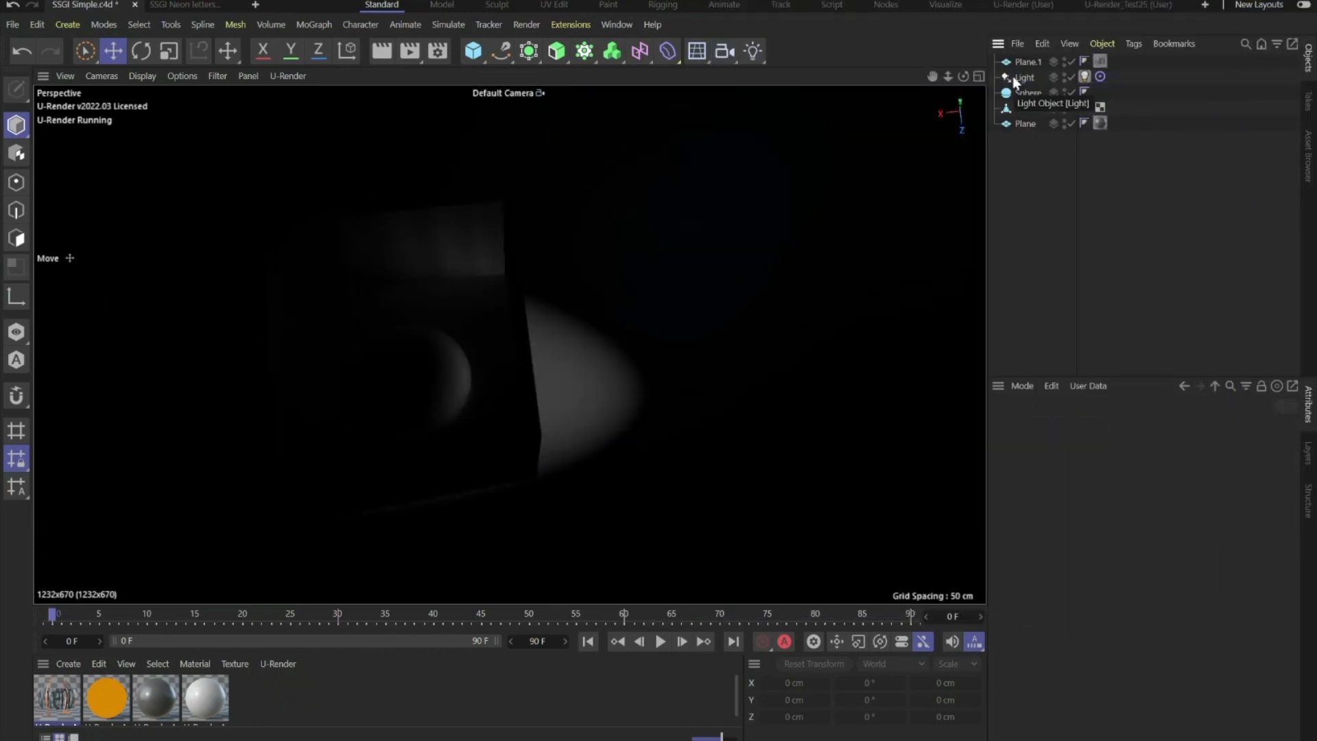
pyautogui.click(1024, 76)
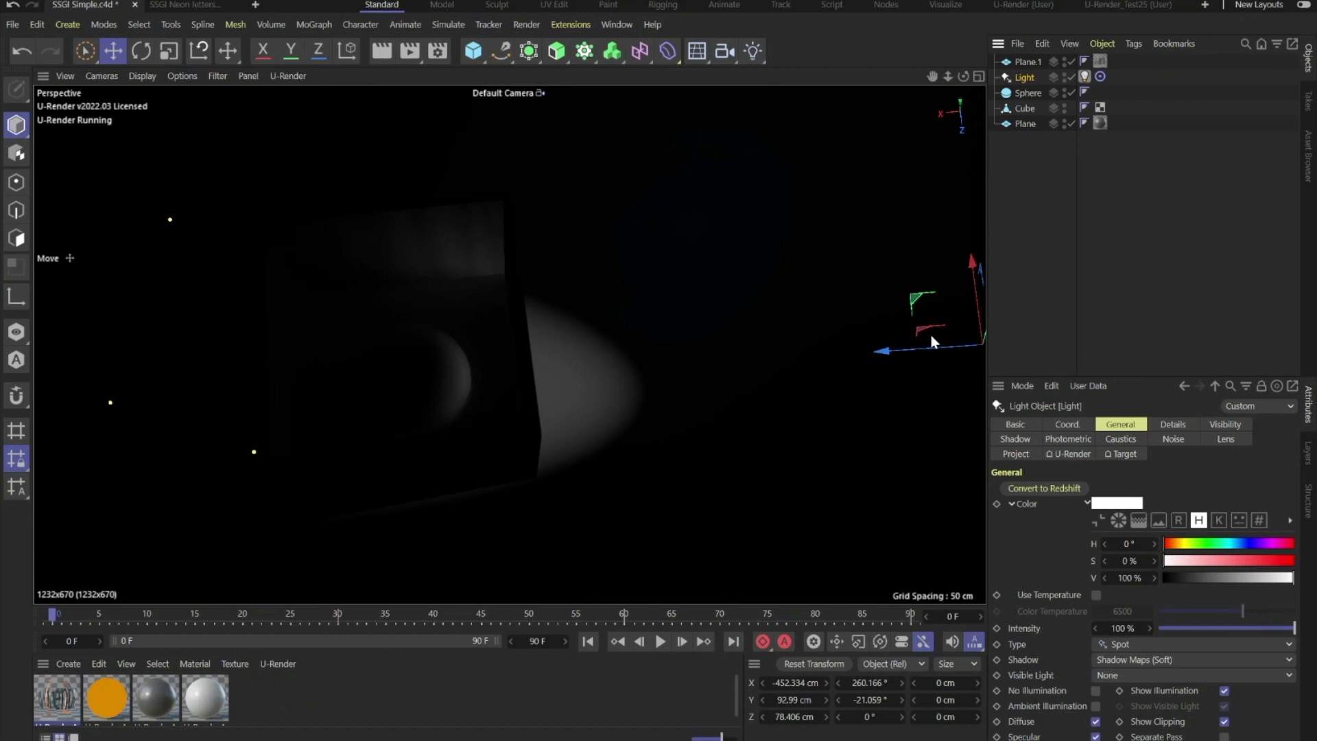
pyautogui.moveTo(1164, 190)
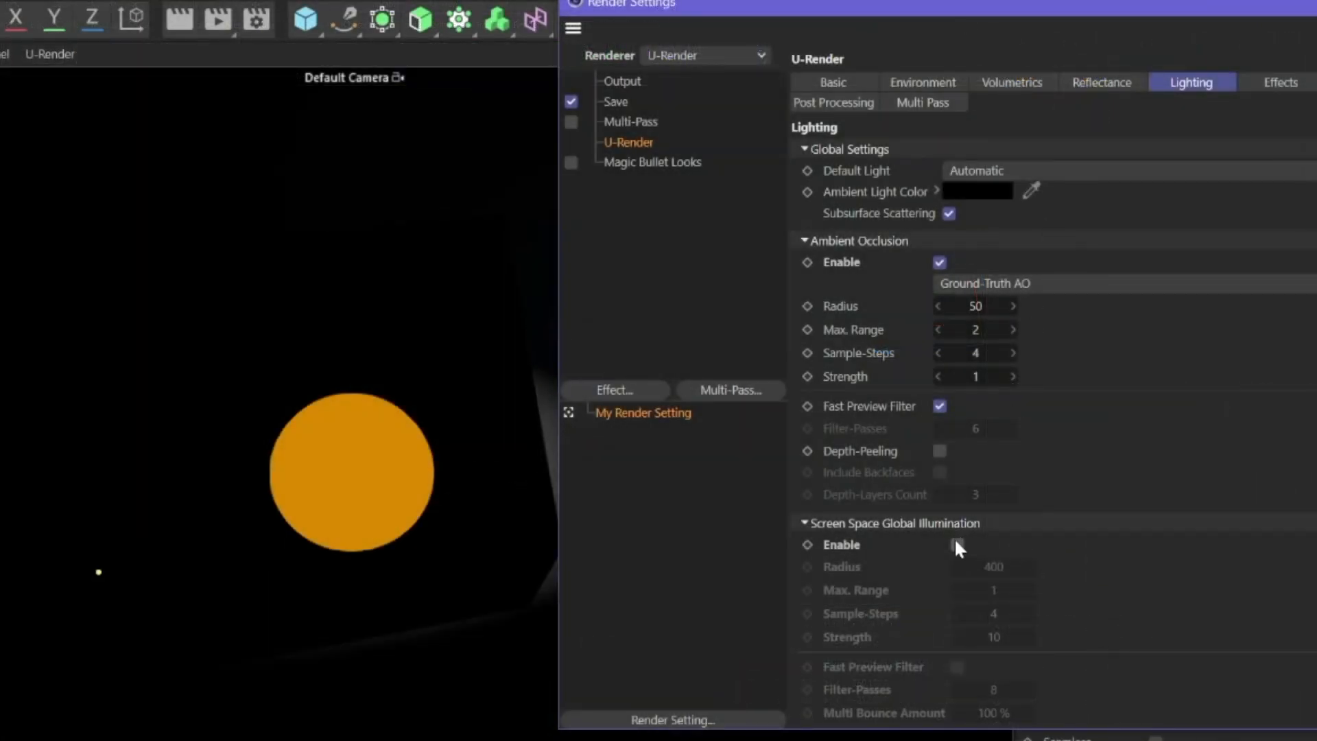
pyautogui.click(956, 544)
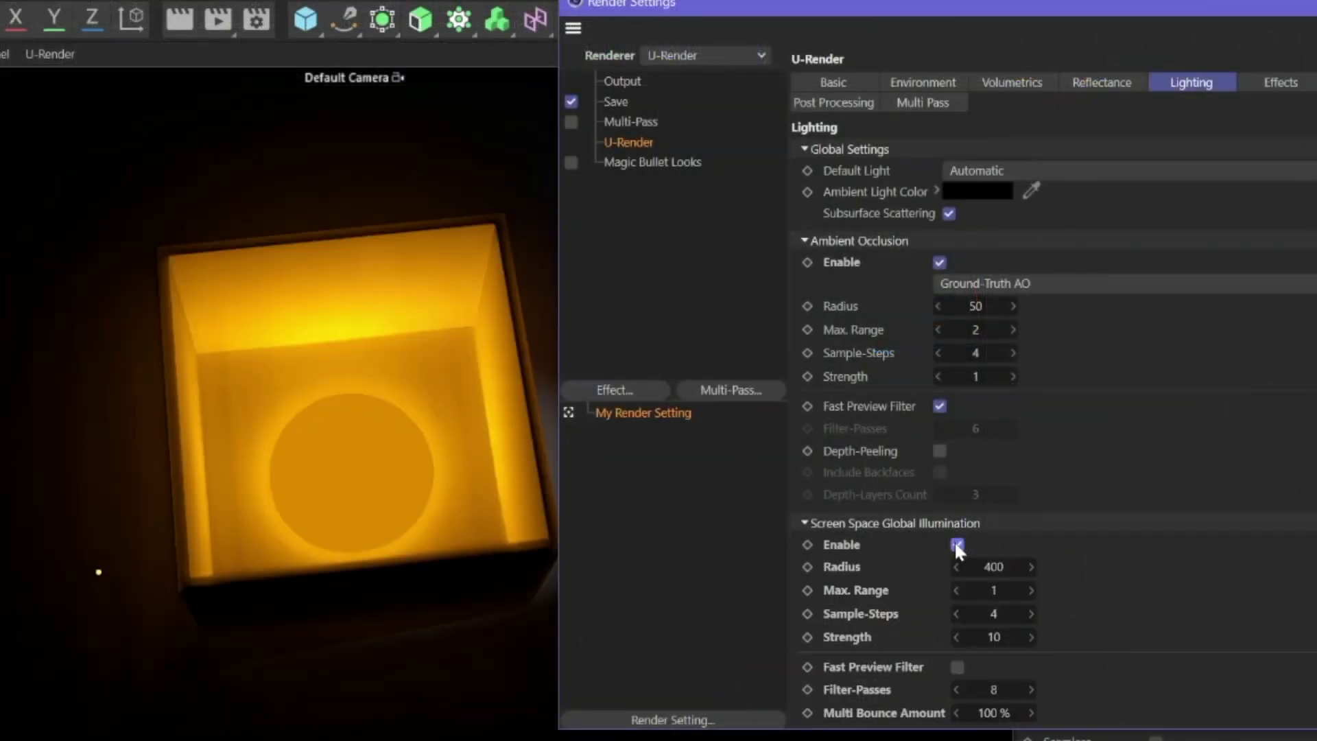
pyautogui.click(956, 544)
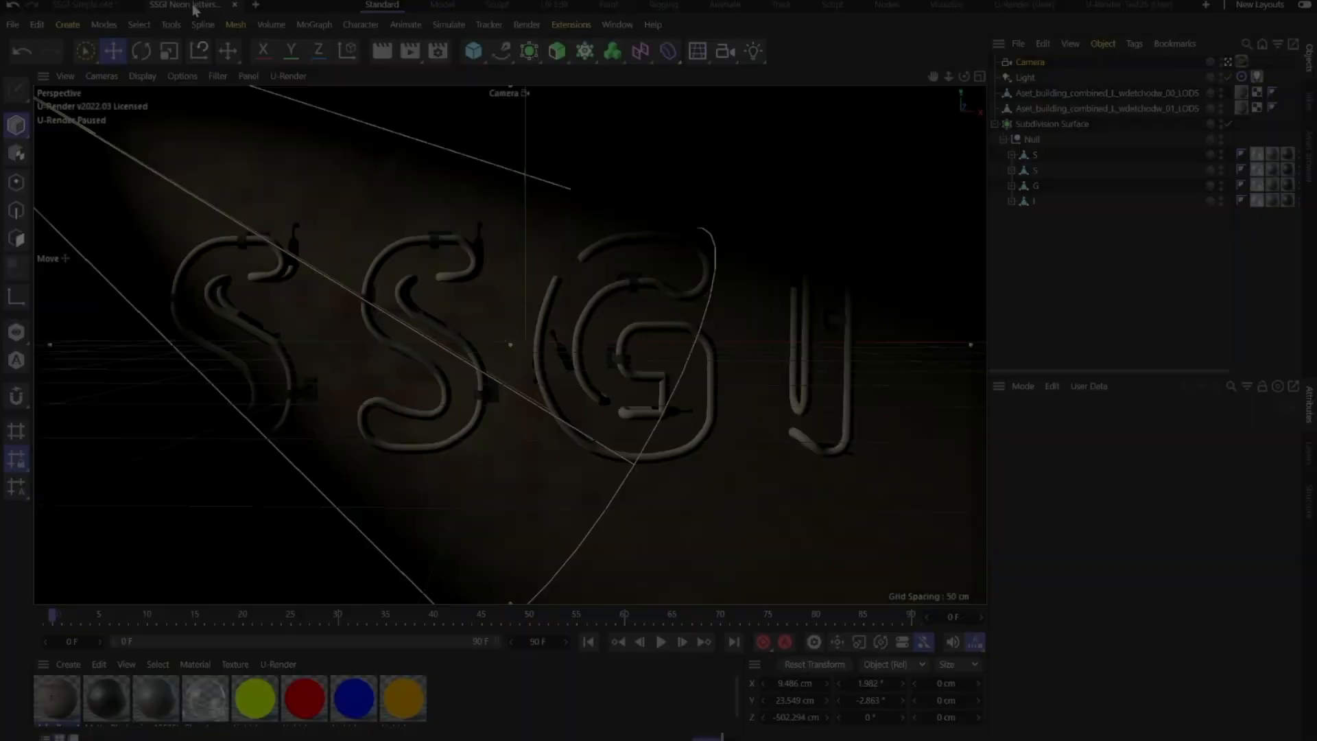
# Step: Start the U-Render live preview of the neon letters, then open Render Settings
pyautogui.click(288, 75)
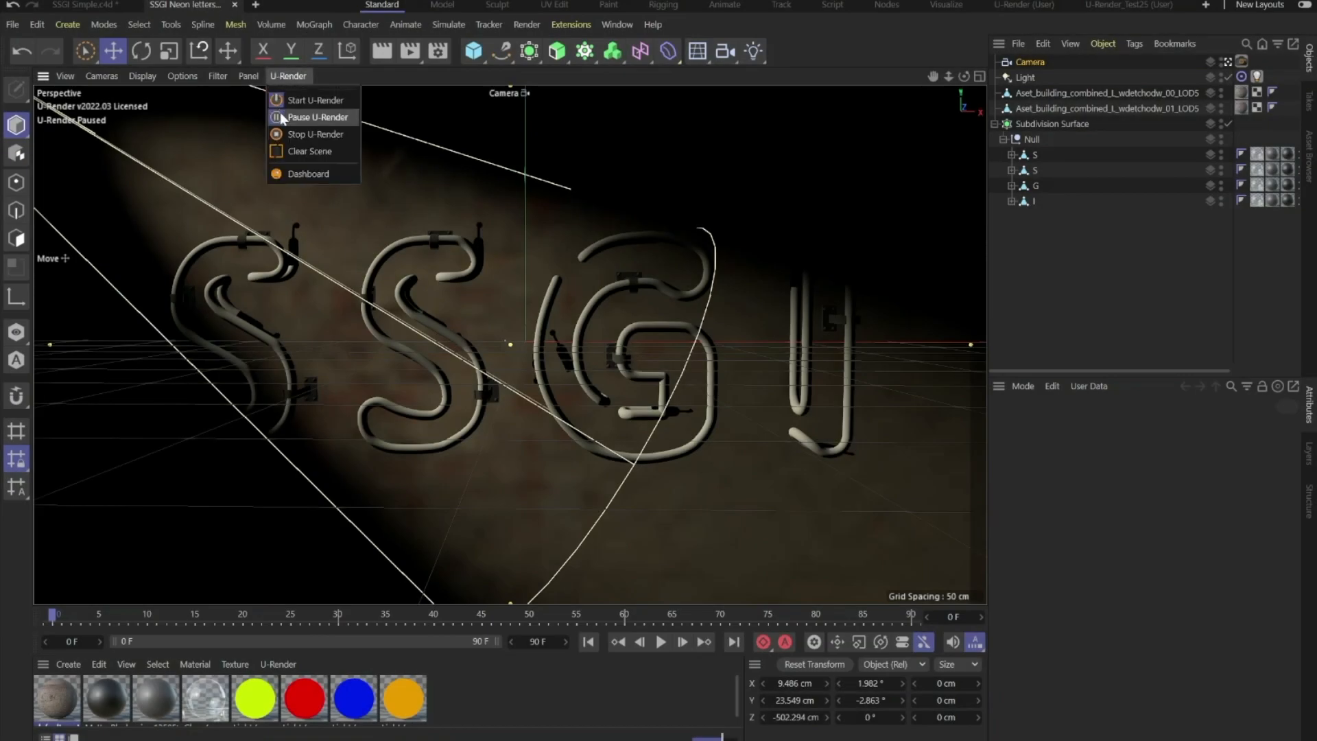
pyautogui.click(315, 99)
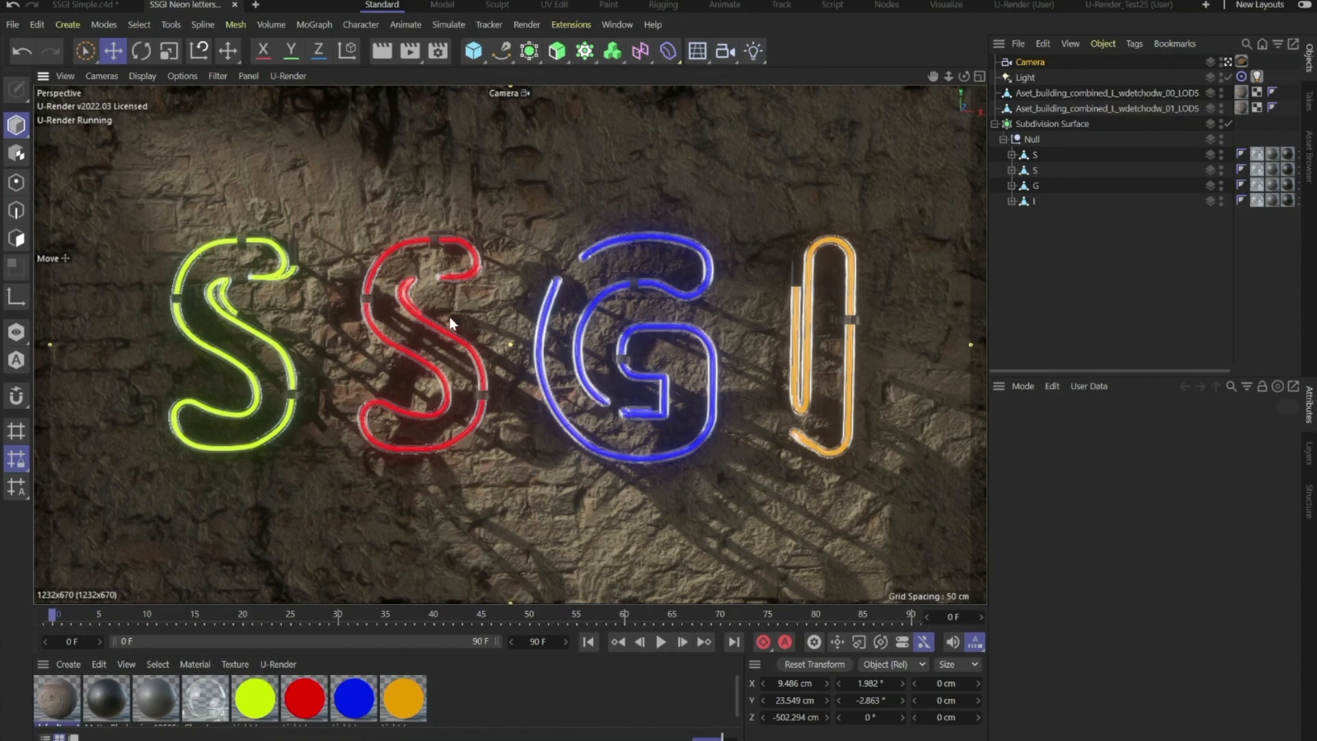
pyautogui.moveTo(241, 468)
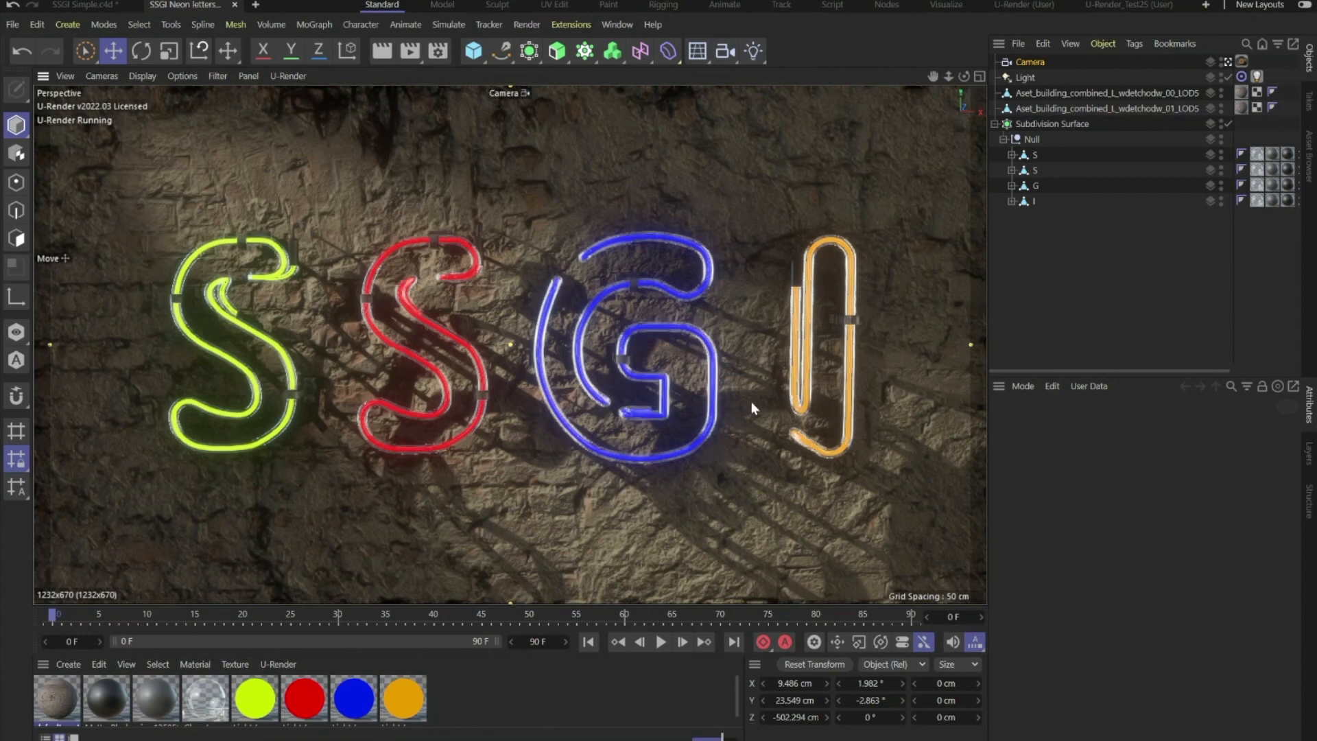
pyautogui.click(557, 50)
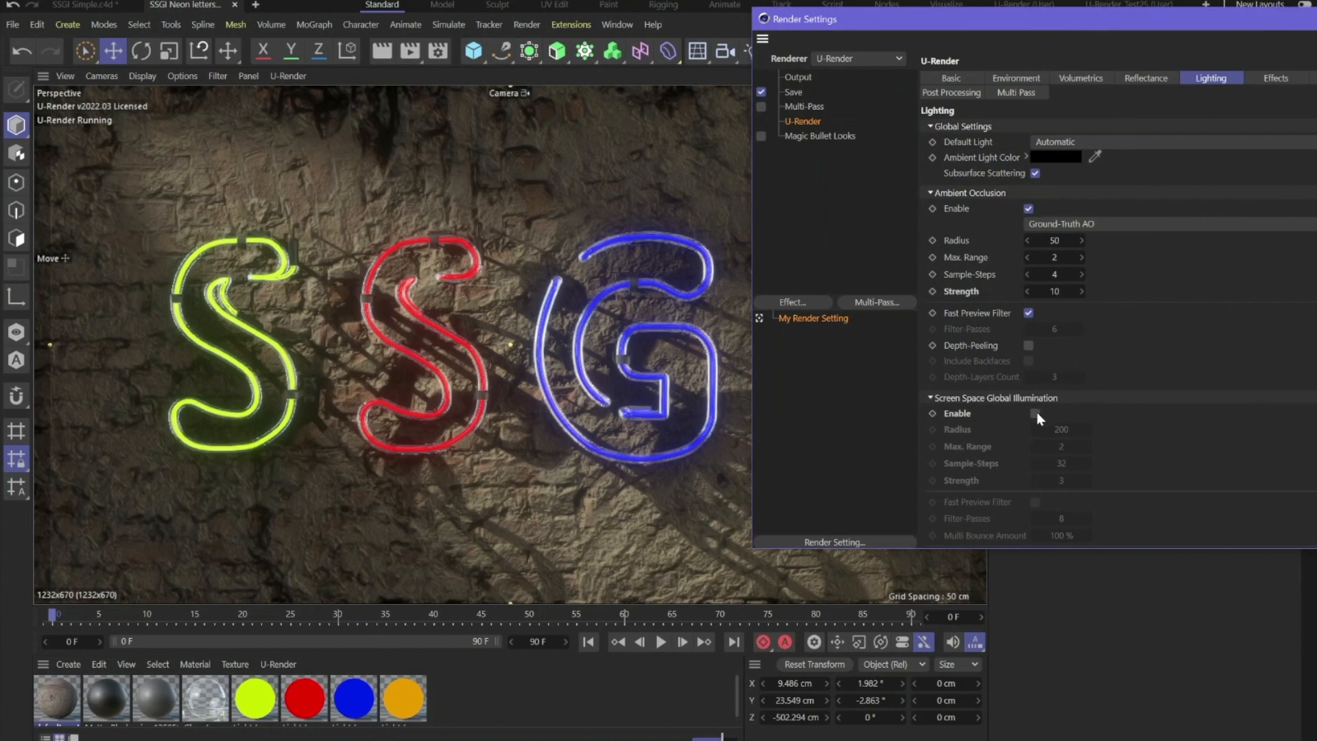
# Step: Enable SSGI and check the Multi Bounce Amount so neon glow spills onto the wall
pyautogui.click(1035, 413)
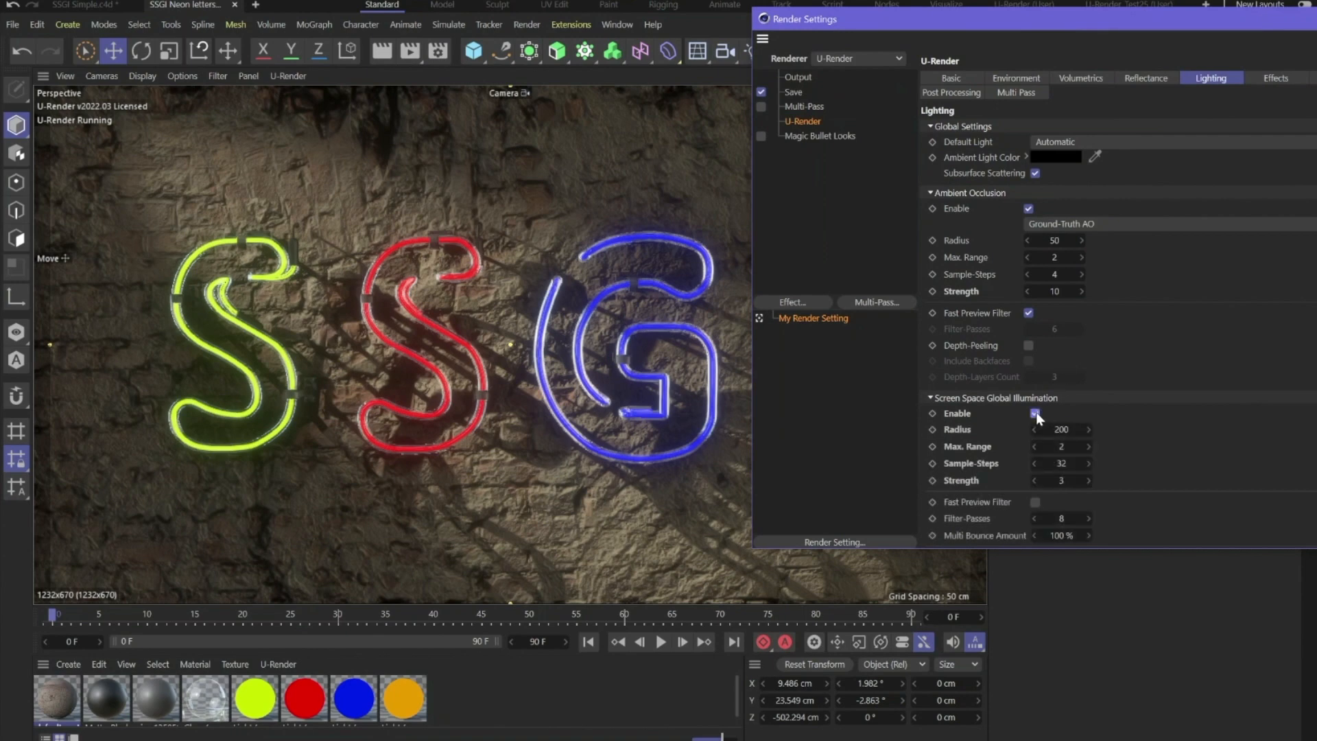
pyautogui.click(1034, 413)
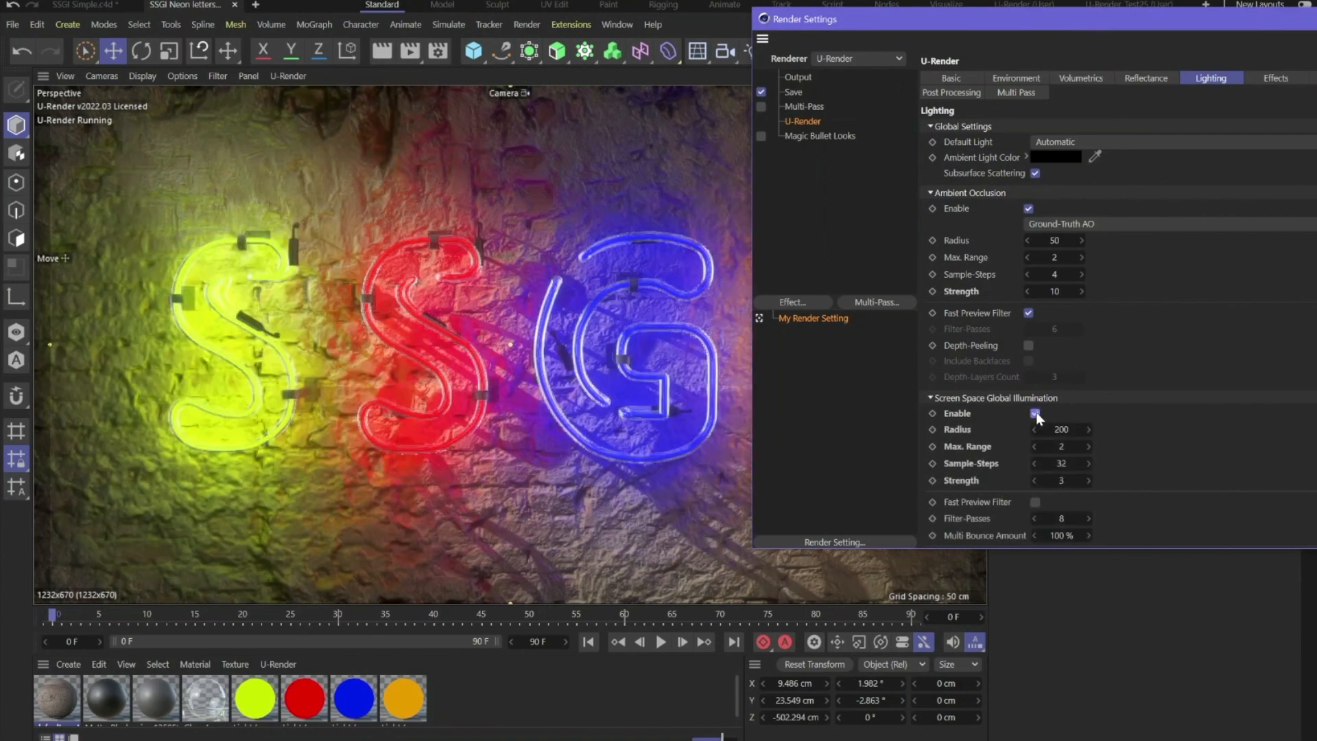
pyautogui.click(1035, 413)
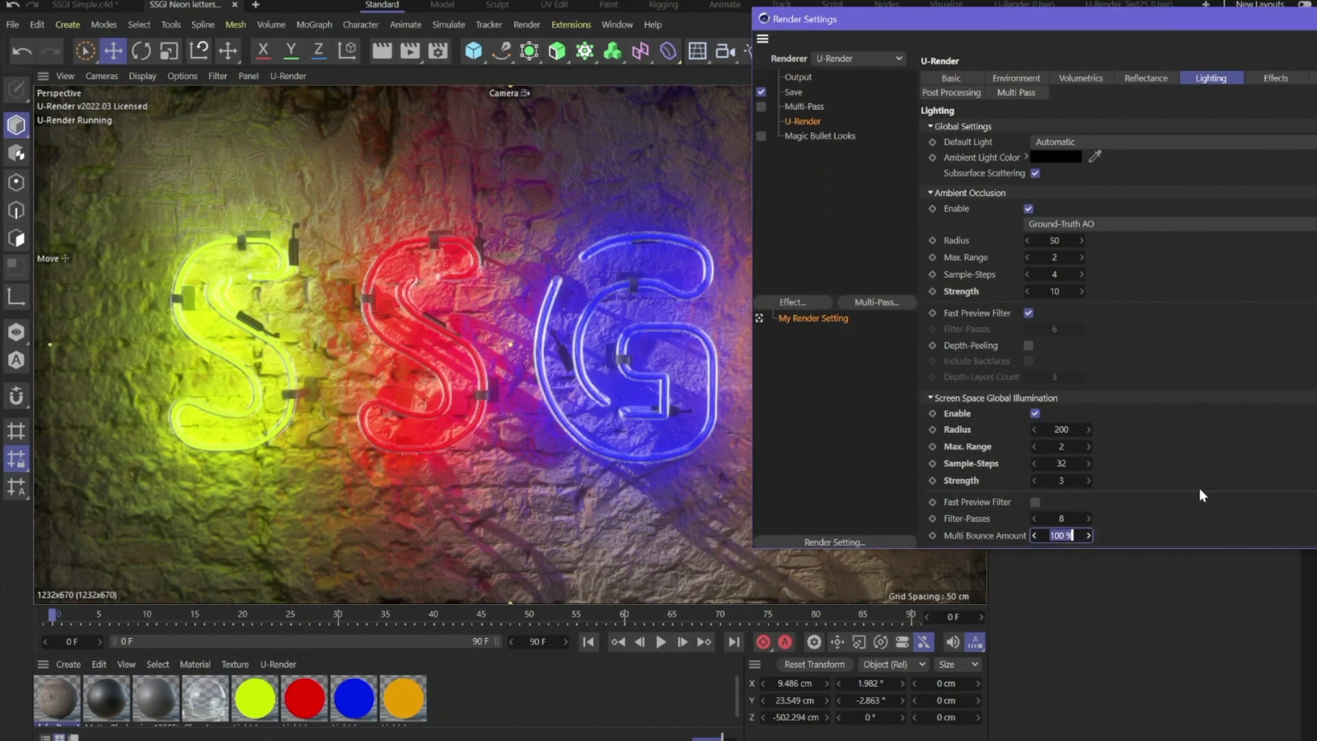
pyautogui.moveTo(1196, 492)
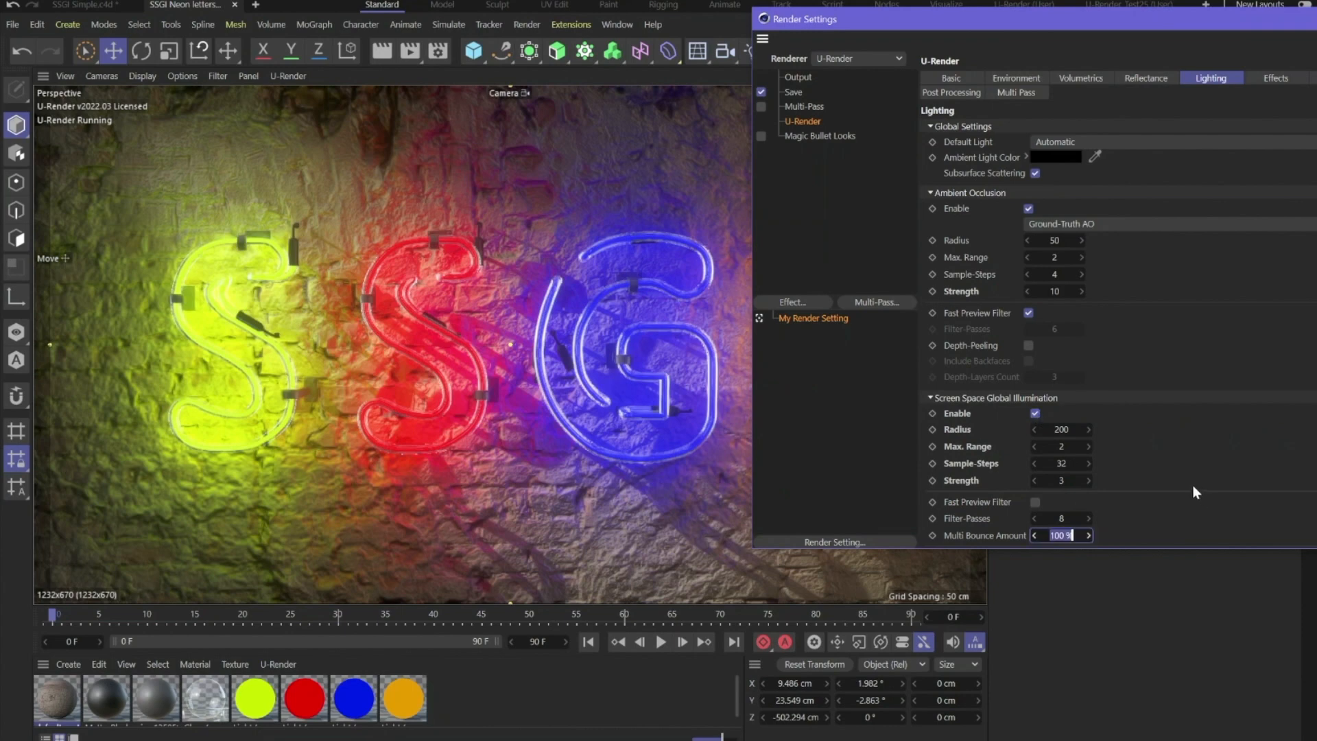
pyautogui.click(1034, 535)
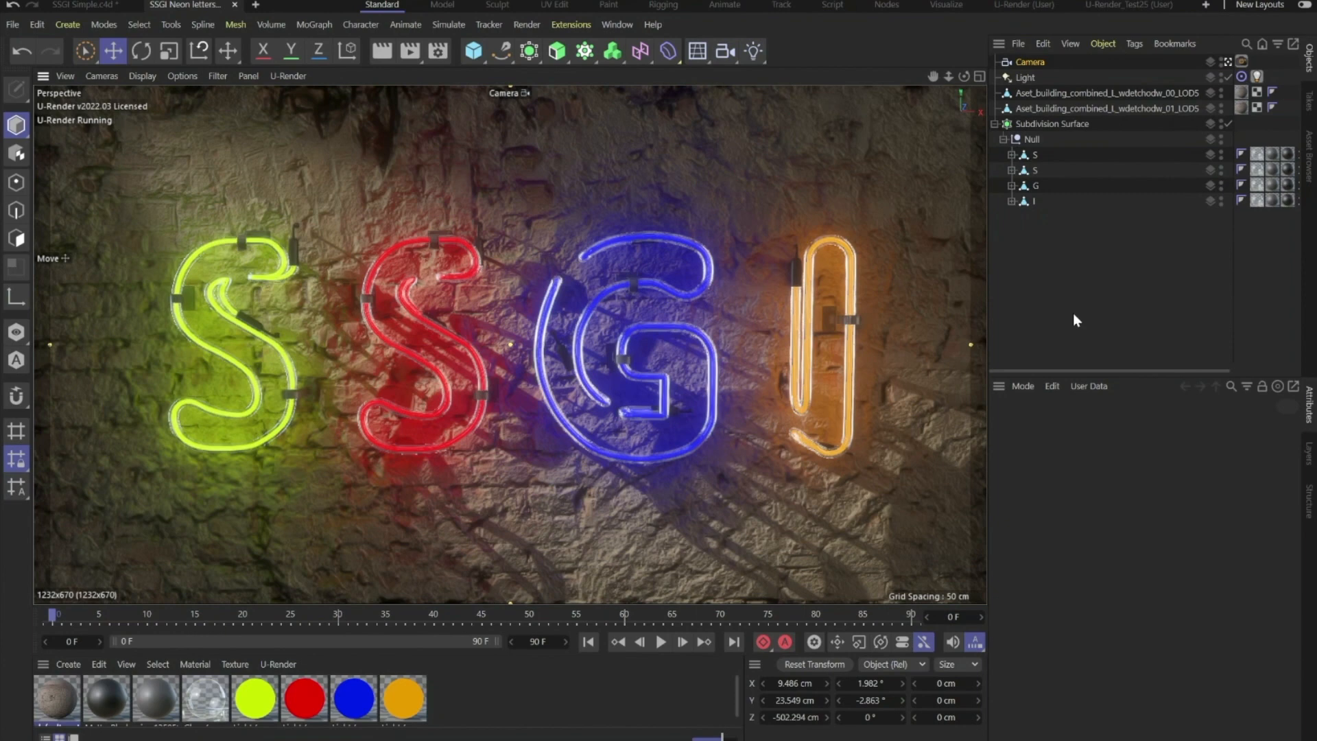
pyautogui.moveTo(658, 79)
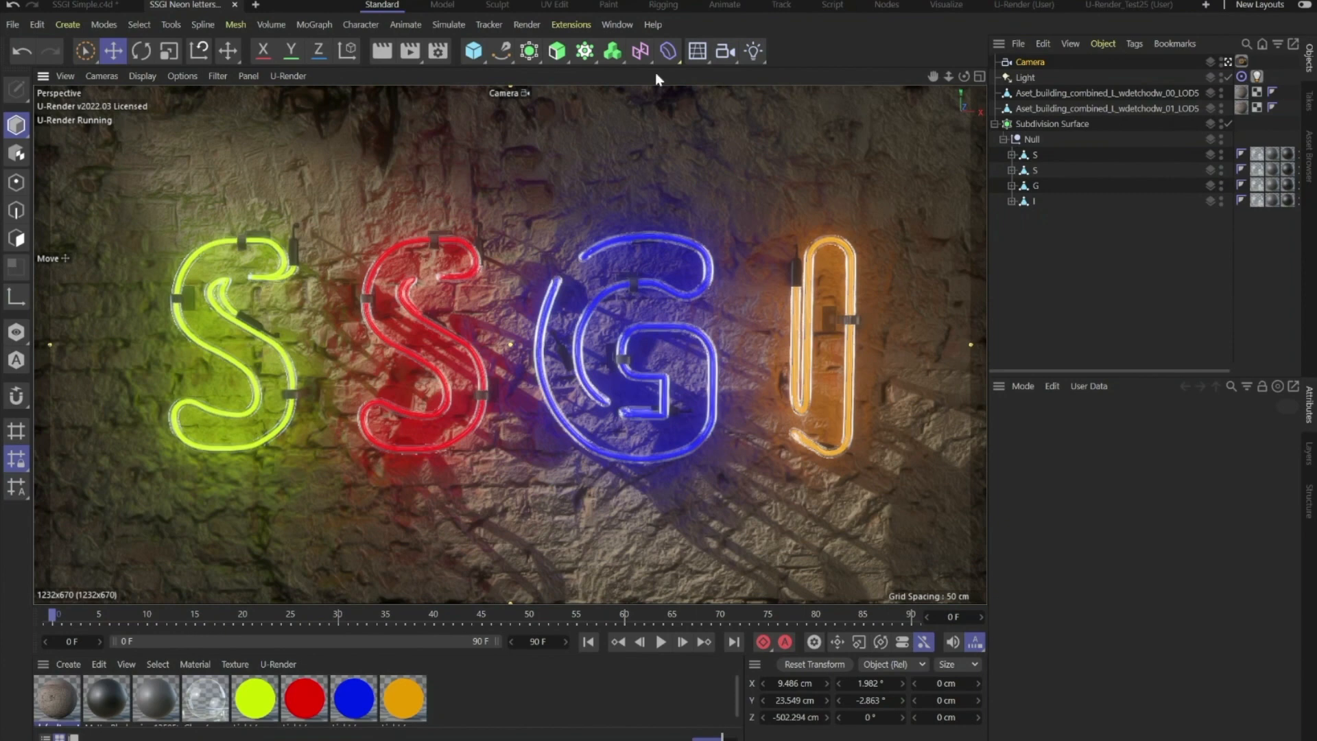
# Step: Open the Picture Viewer from the Window menu to show the Staircase Room renders
pyautogui.click(618, 24)
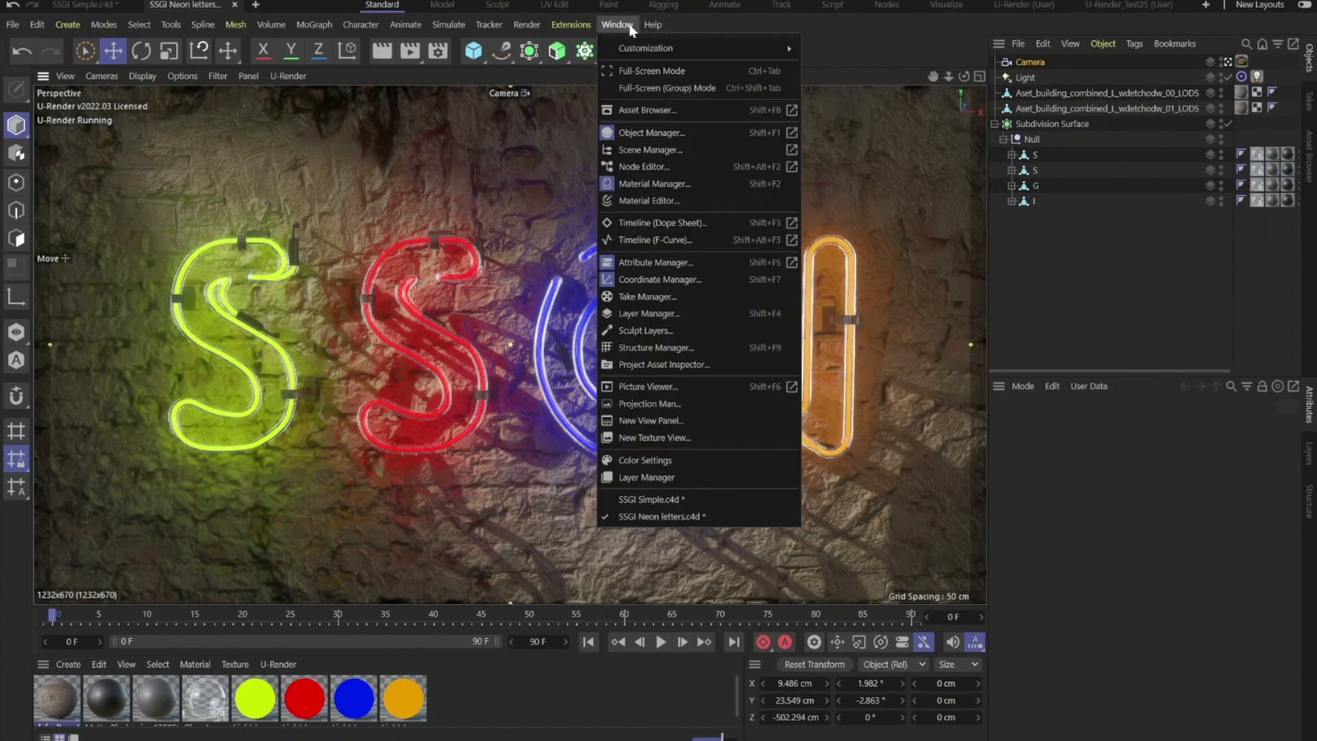
pyautogui.moveTo(647, 386)
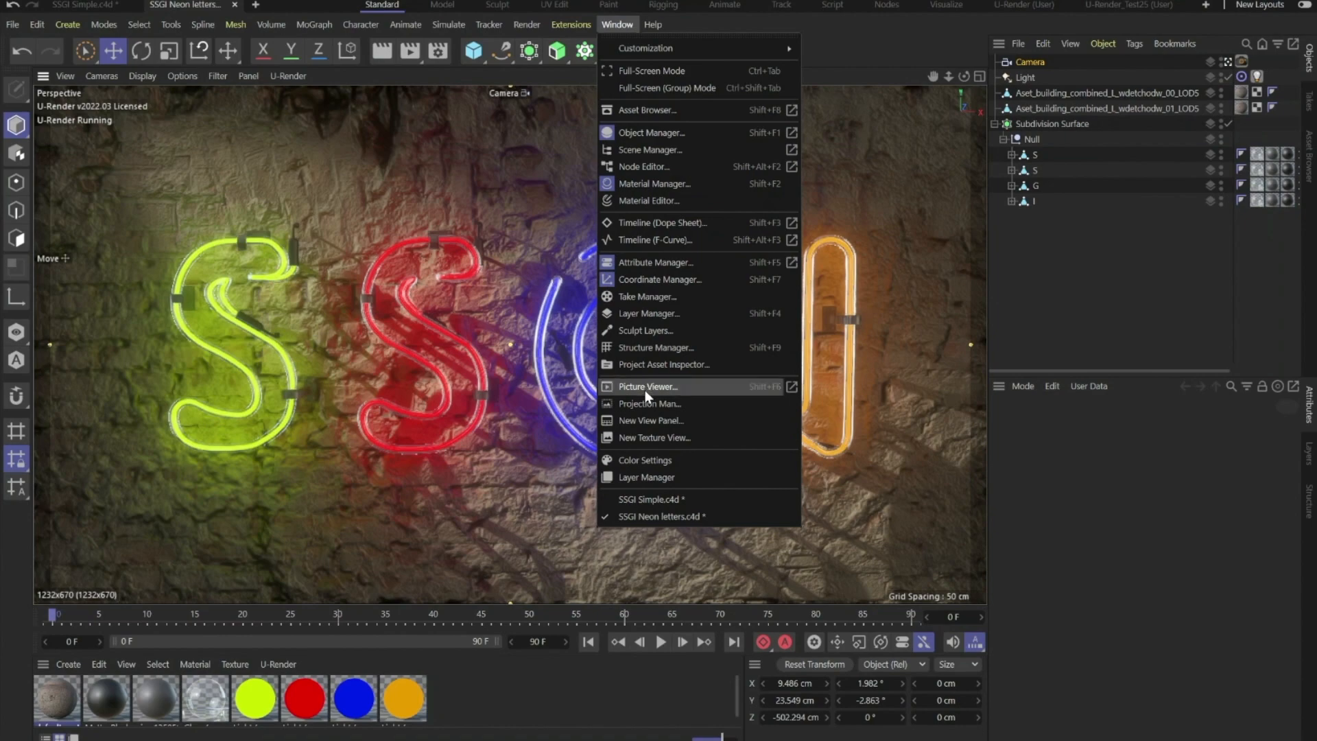
pyautogui.click(646, 385)
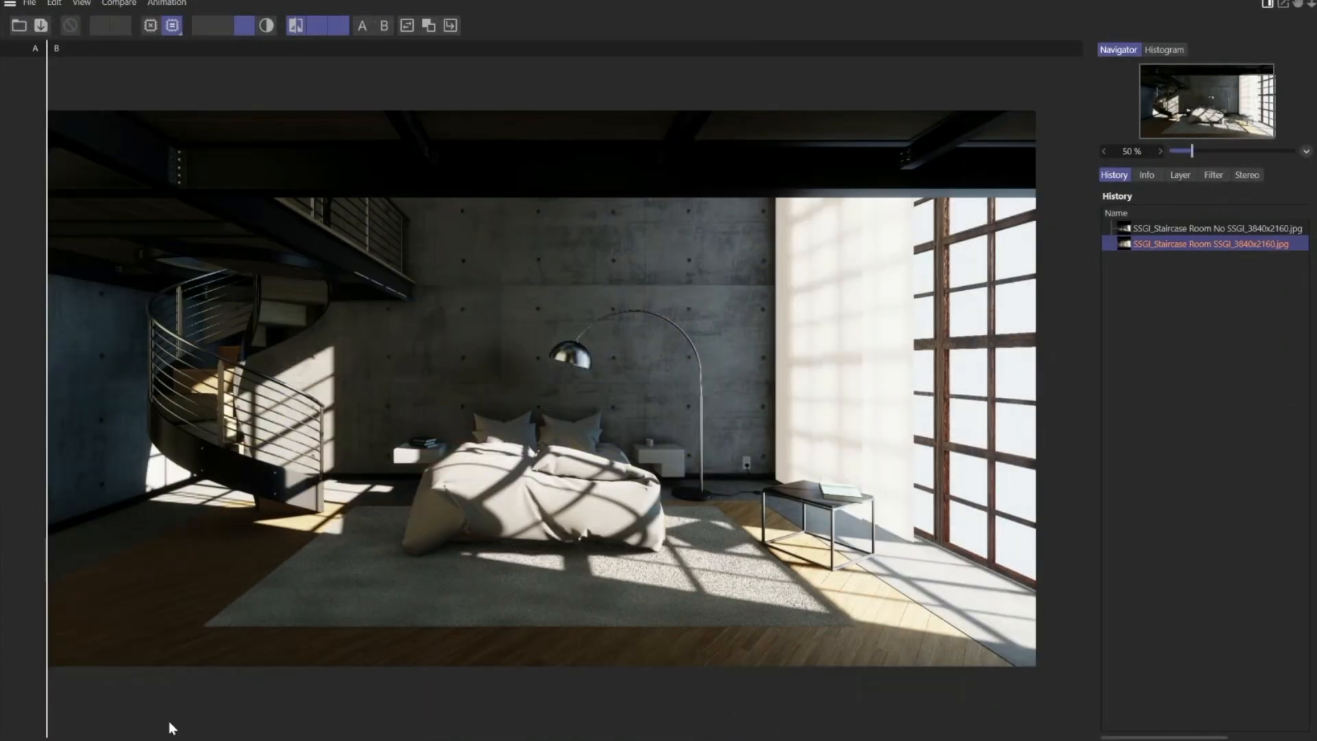
pyautogui.moveTo(46, 723)
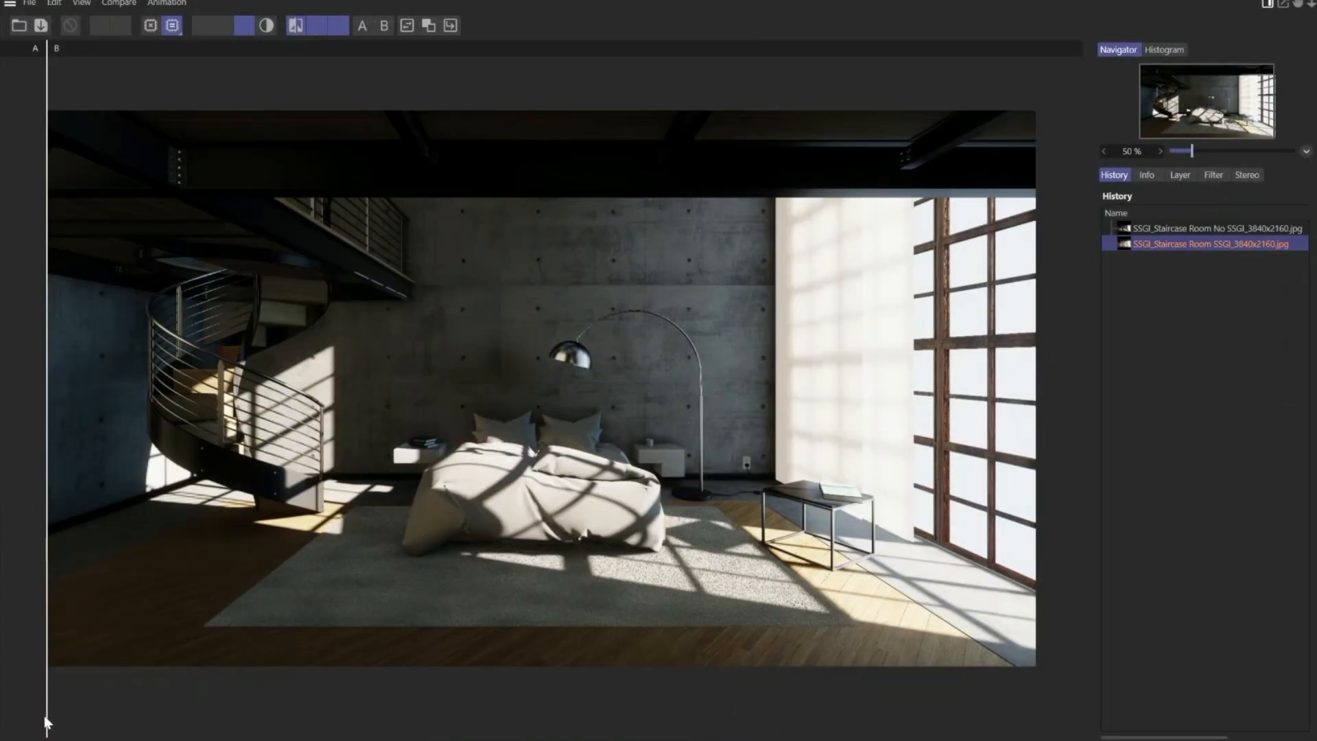